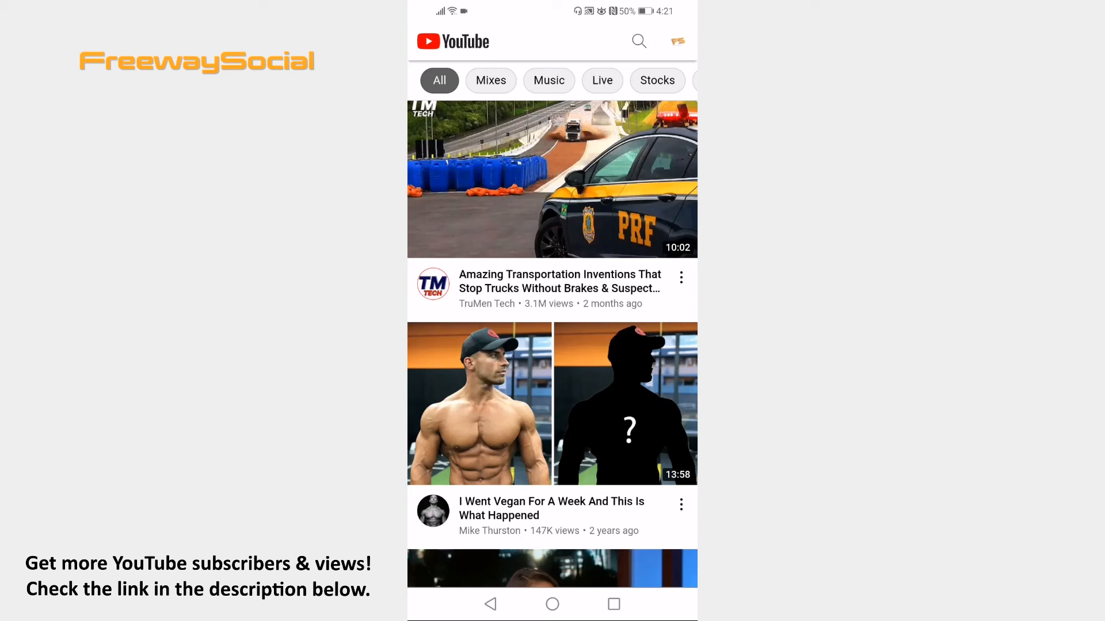
Load m.youtube.com in the phone's web browser instead of the YouTube app
click(551, 604)
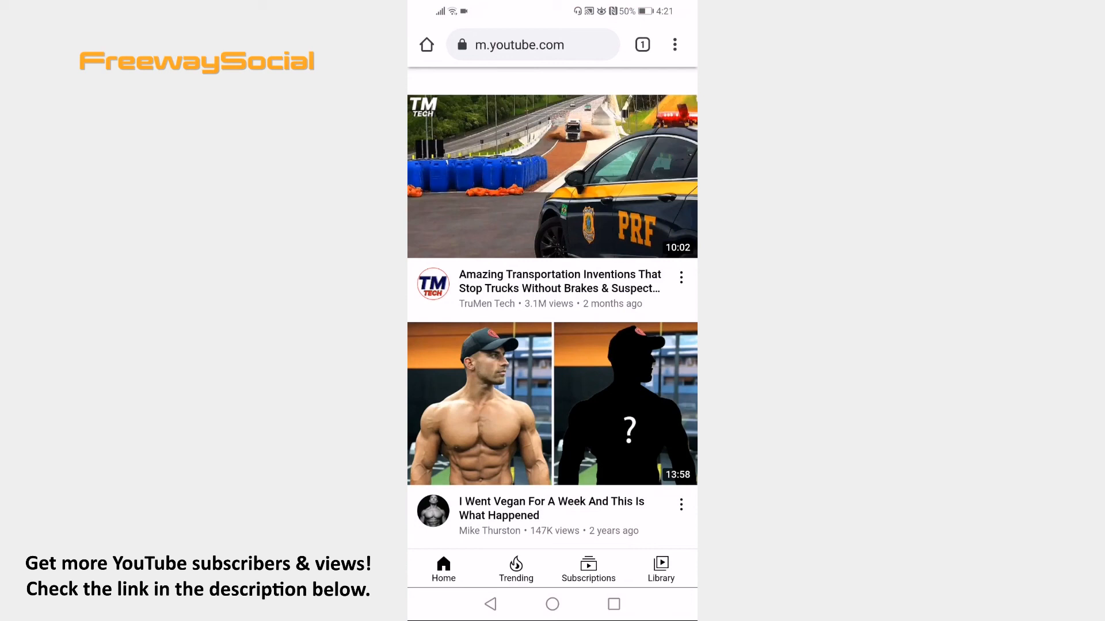
Switch the browser to Desktop site so youtube.com loads as the full desktop page
click(674, 45)
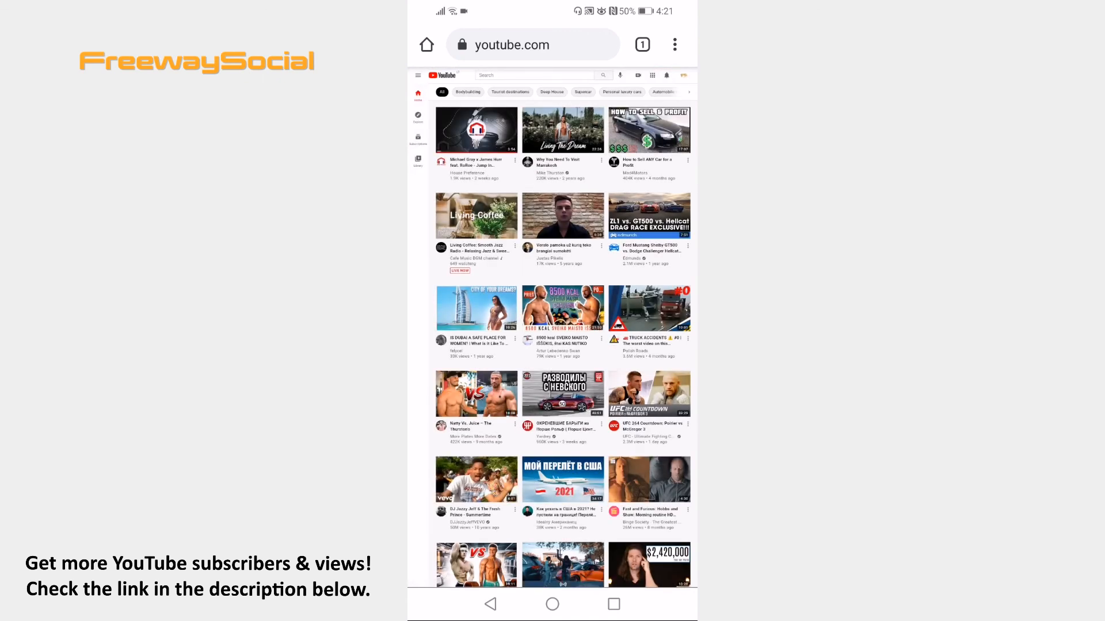
Show Studio Settings > Channel > Feature eligibility with phone-verification features expanded
click(418, 76)
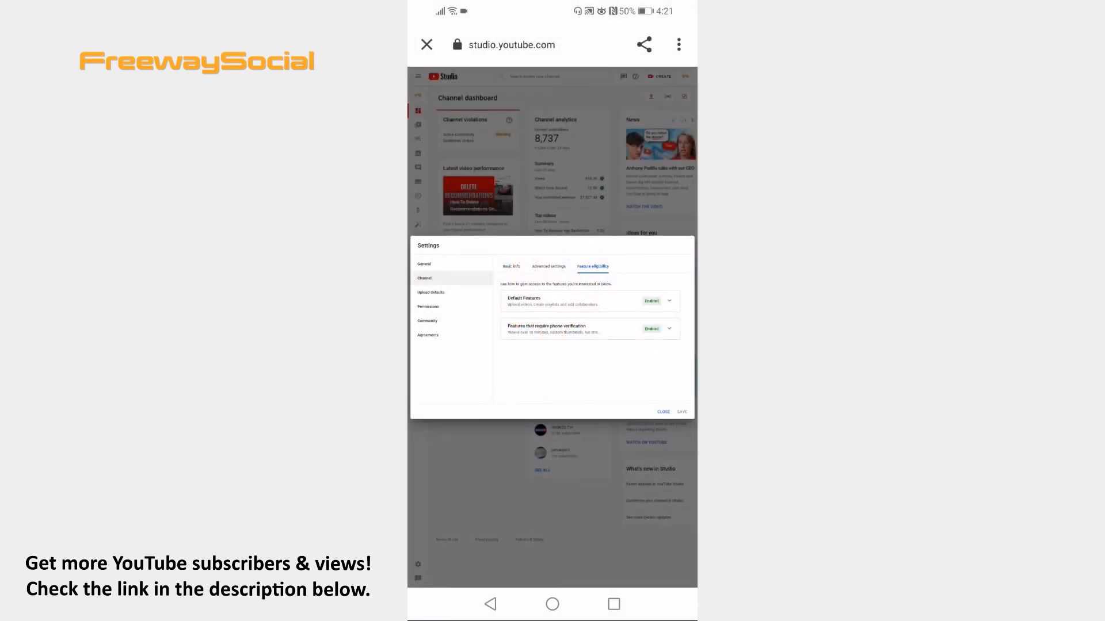
click(667, 329)
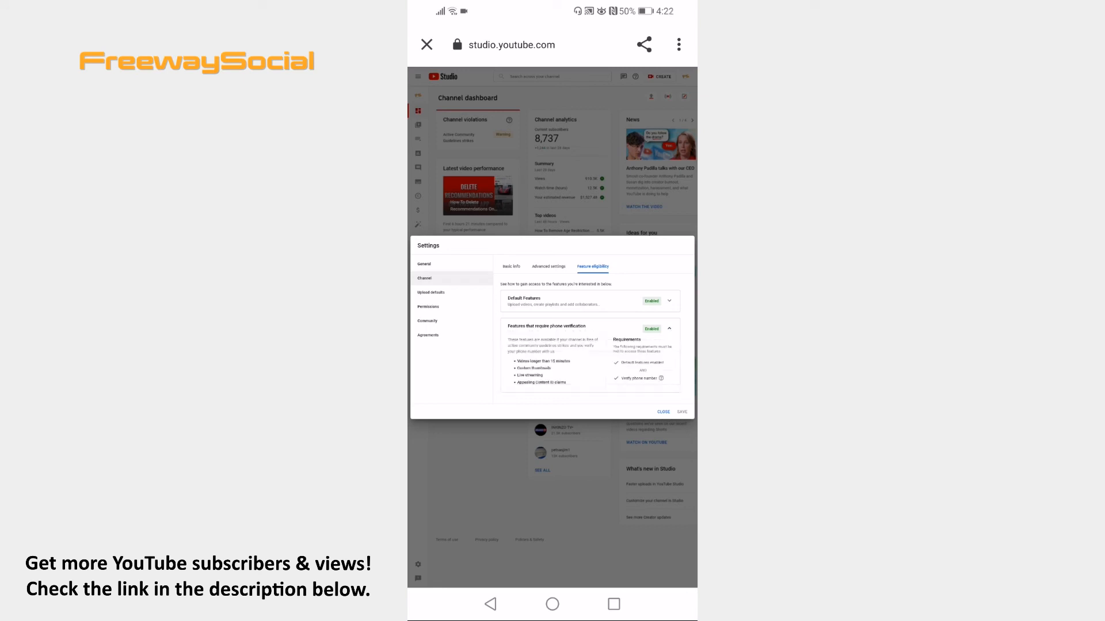